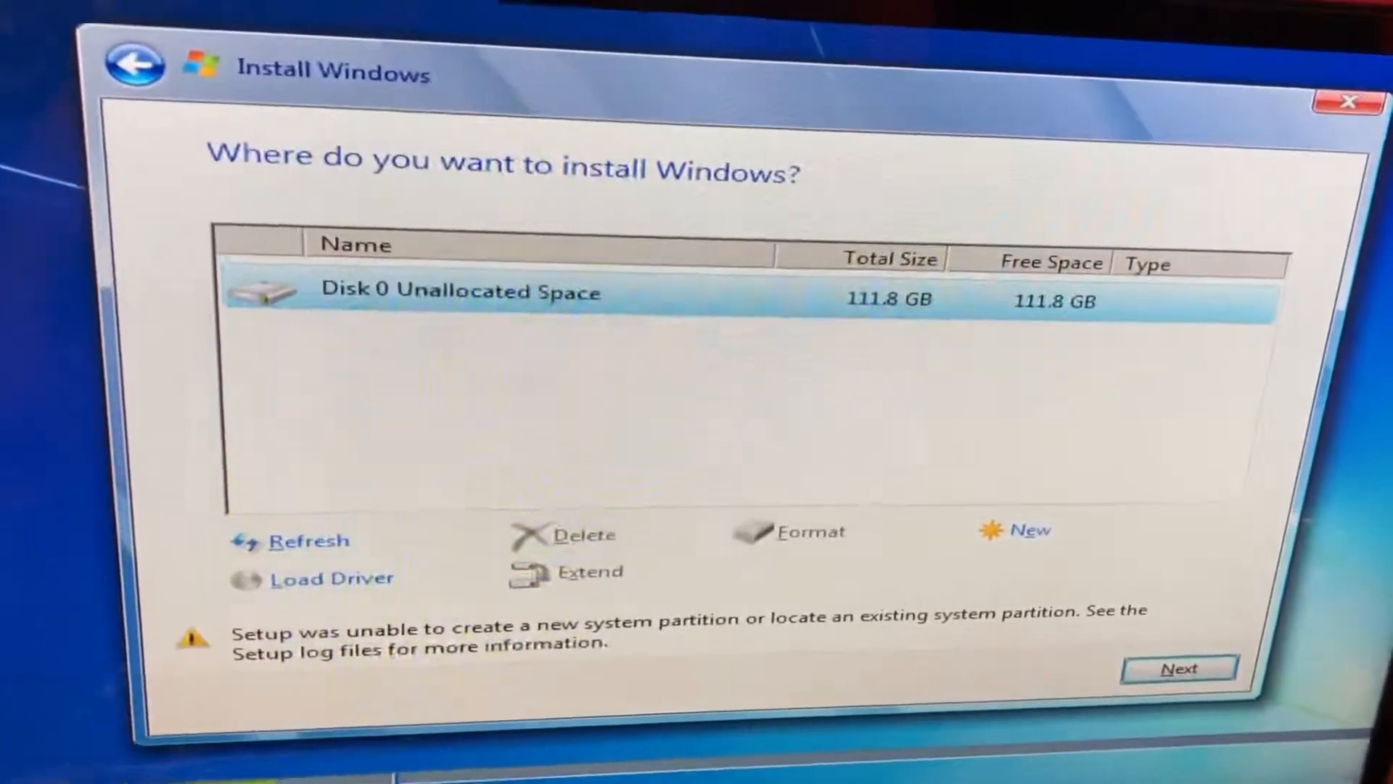
Cancel the failed installation by closing Install Windows and confirming Yes
left_click(1344, 102)
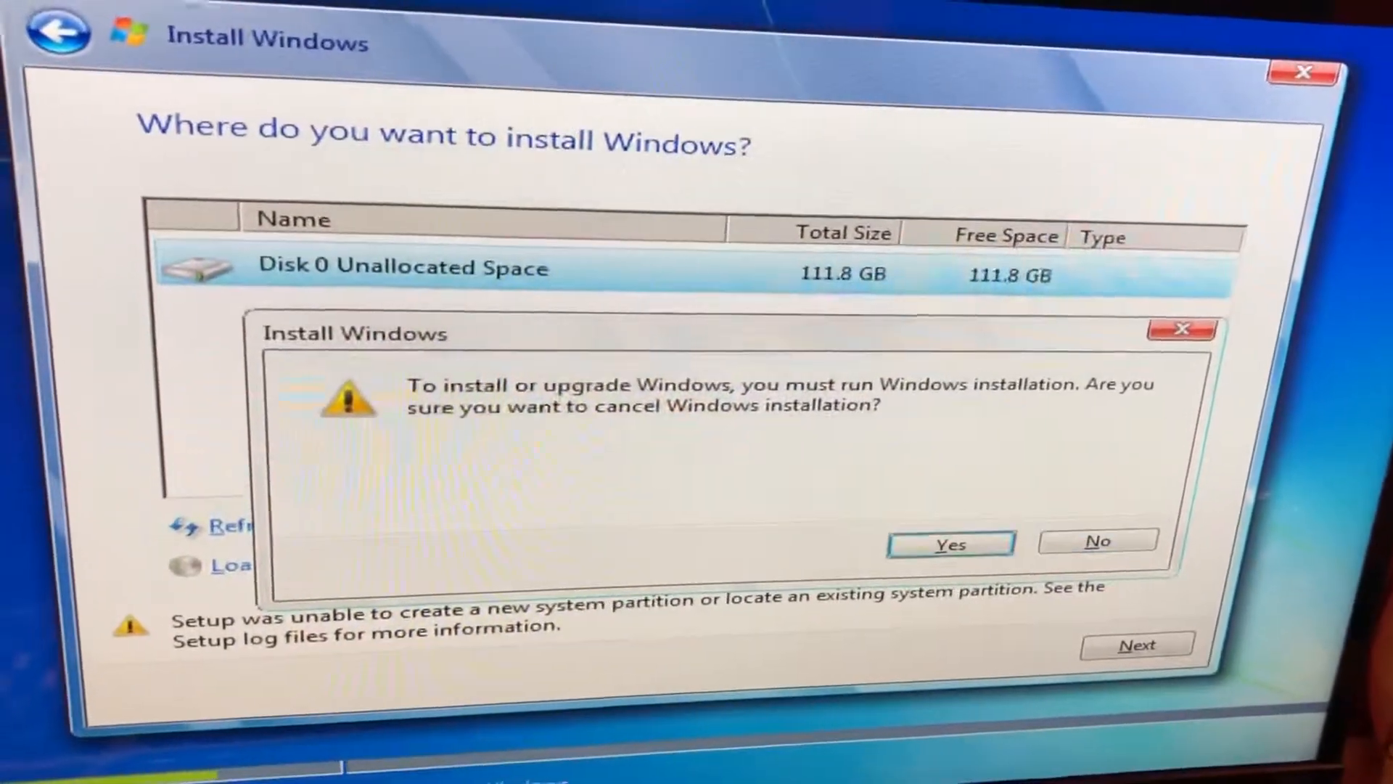
left_click(949, 544)
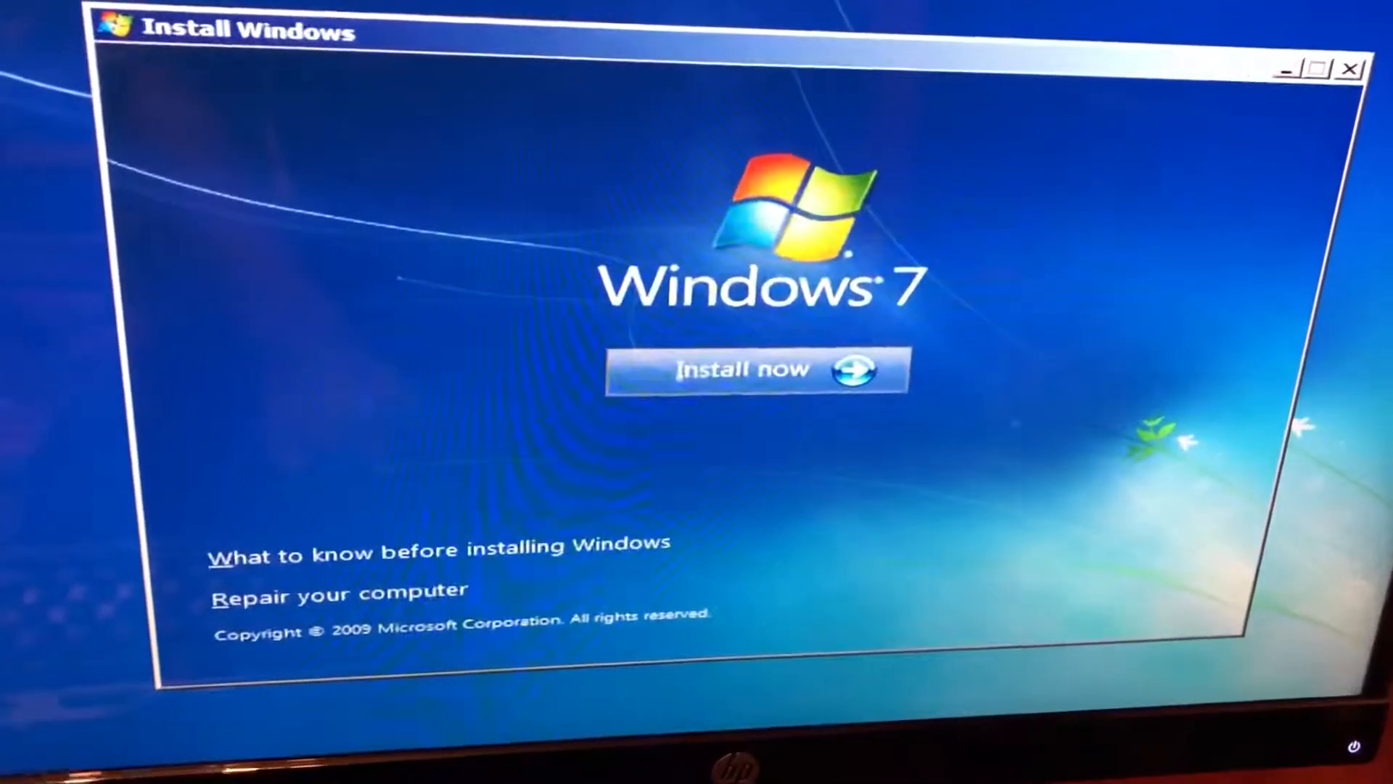
left_click(749, 371)
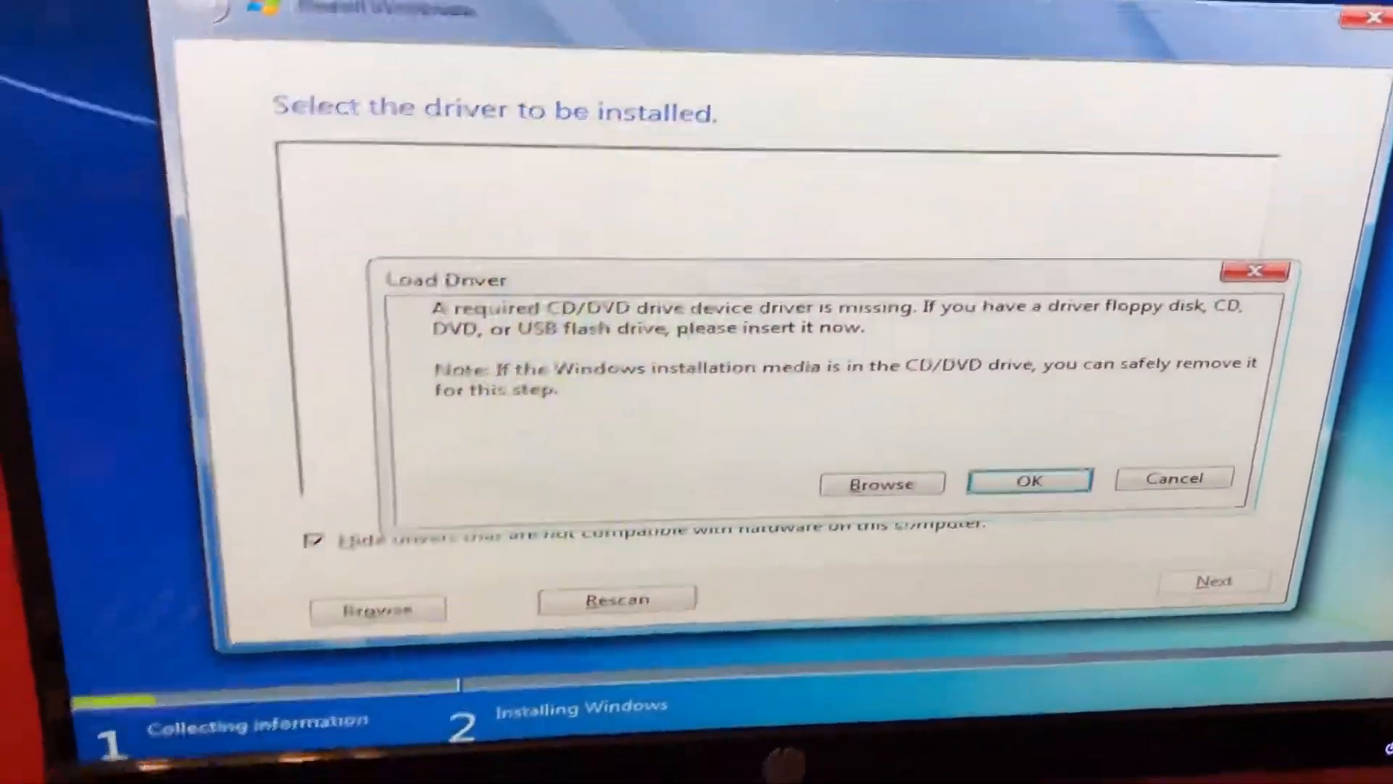
left_click(1026, 479)
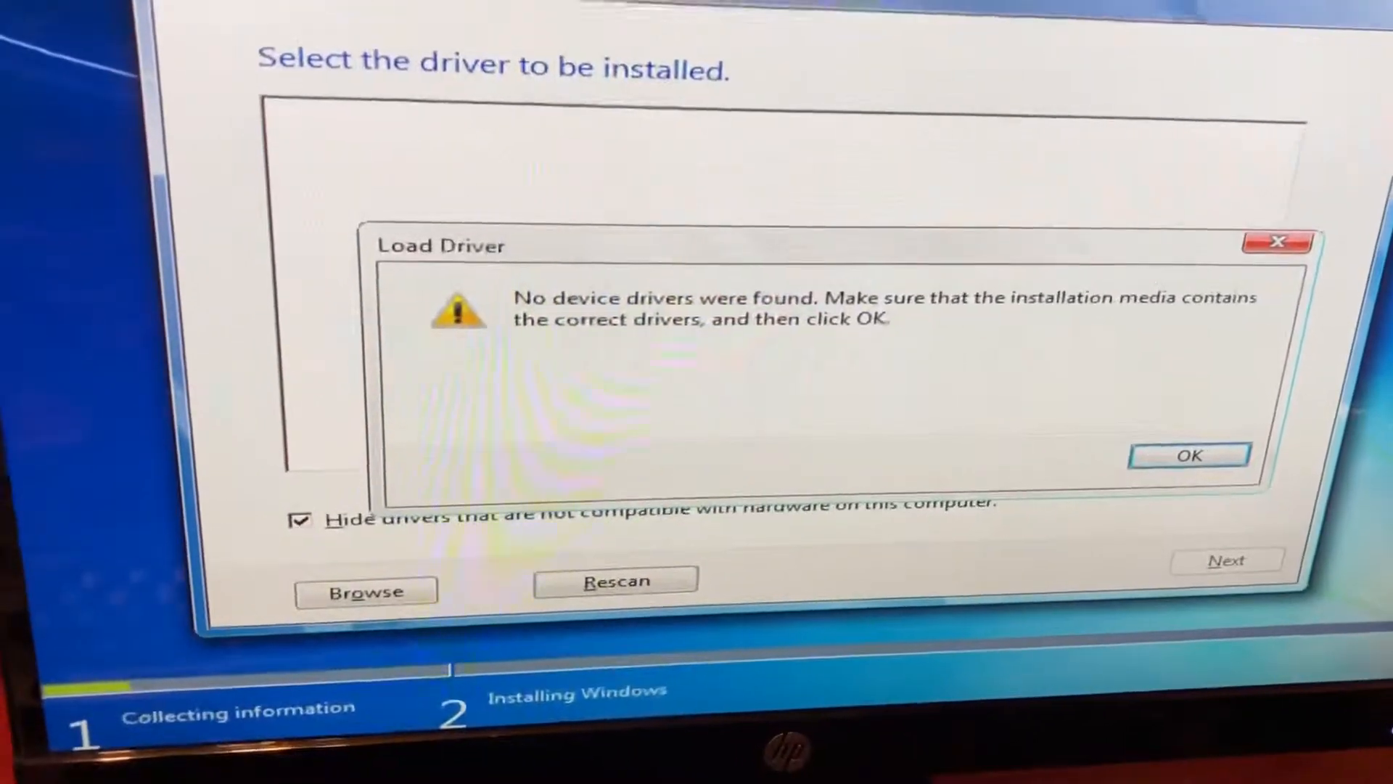
left_click(1277, 241)
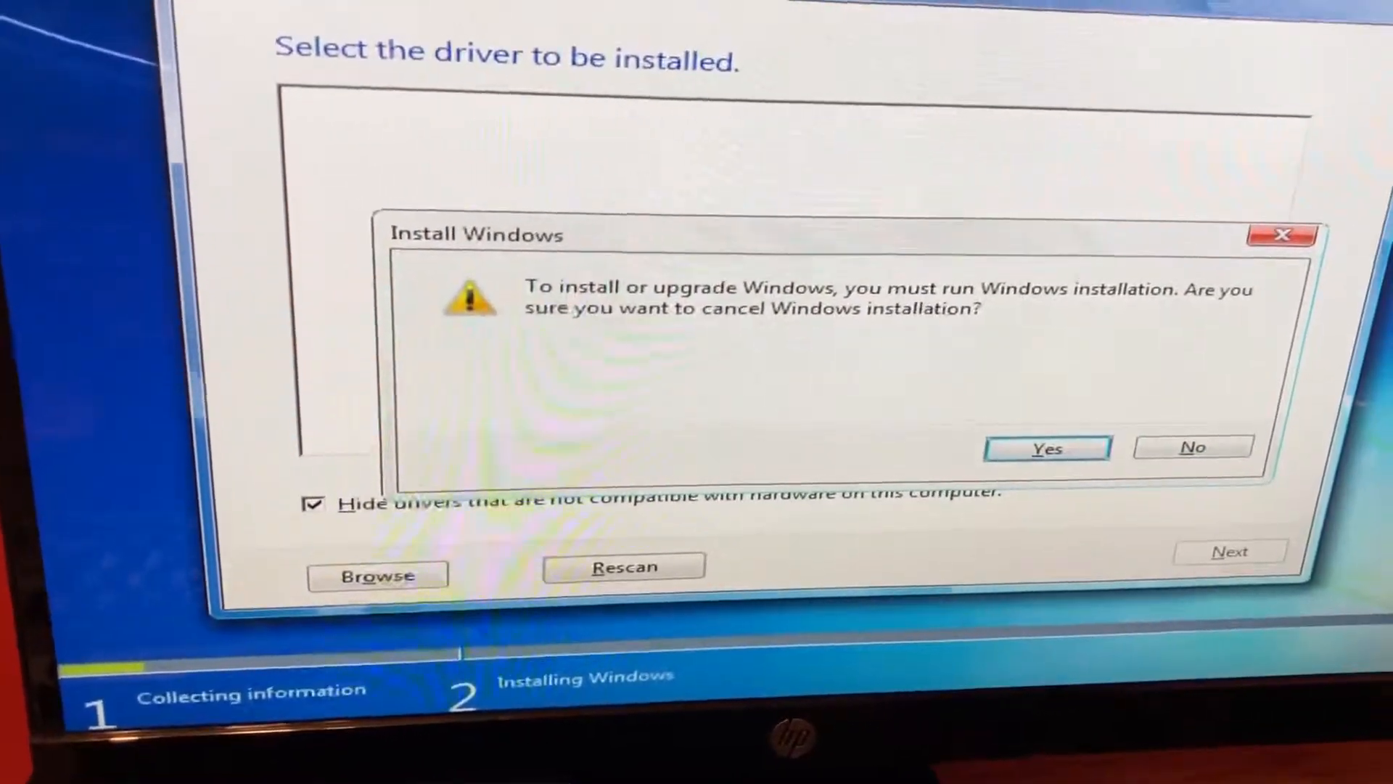
left_click(1046, 447)
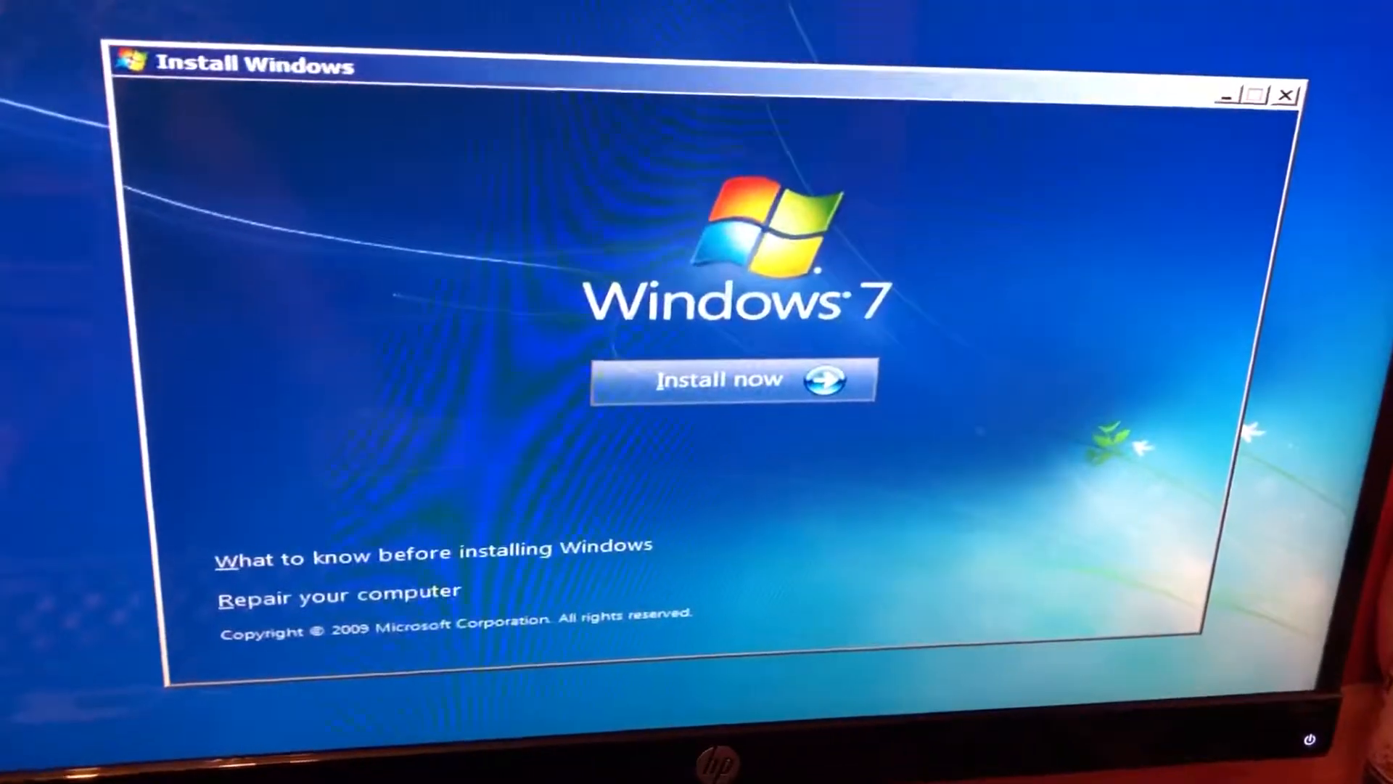
Restart the install, choose Windows 7 Professional Activated (x86), and continue to the license terms
left_click(720, 379)
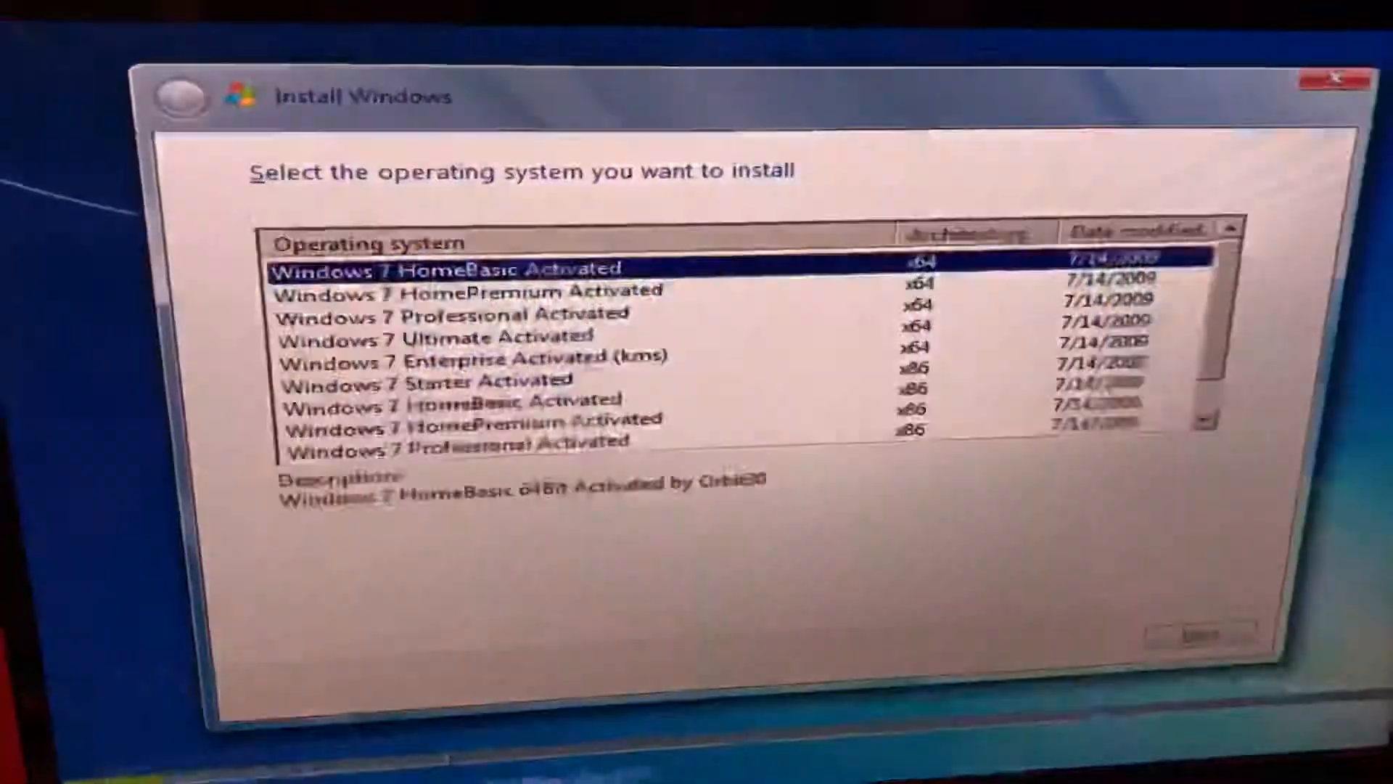
left_click(506, 262)
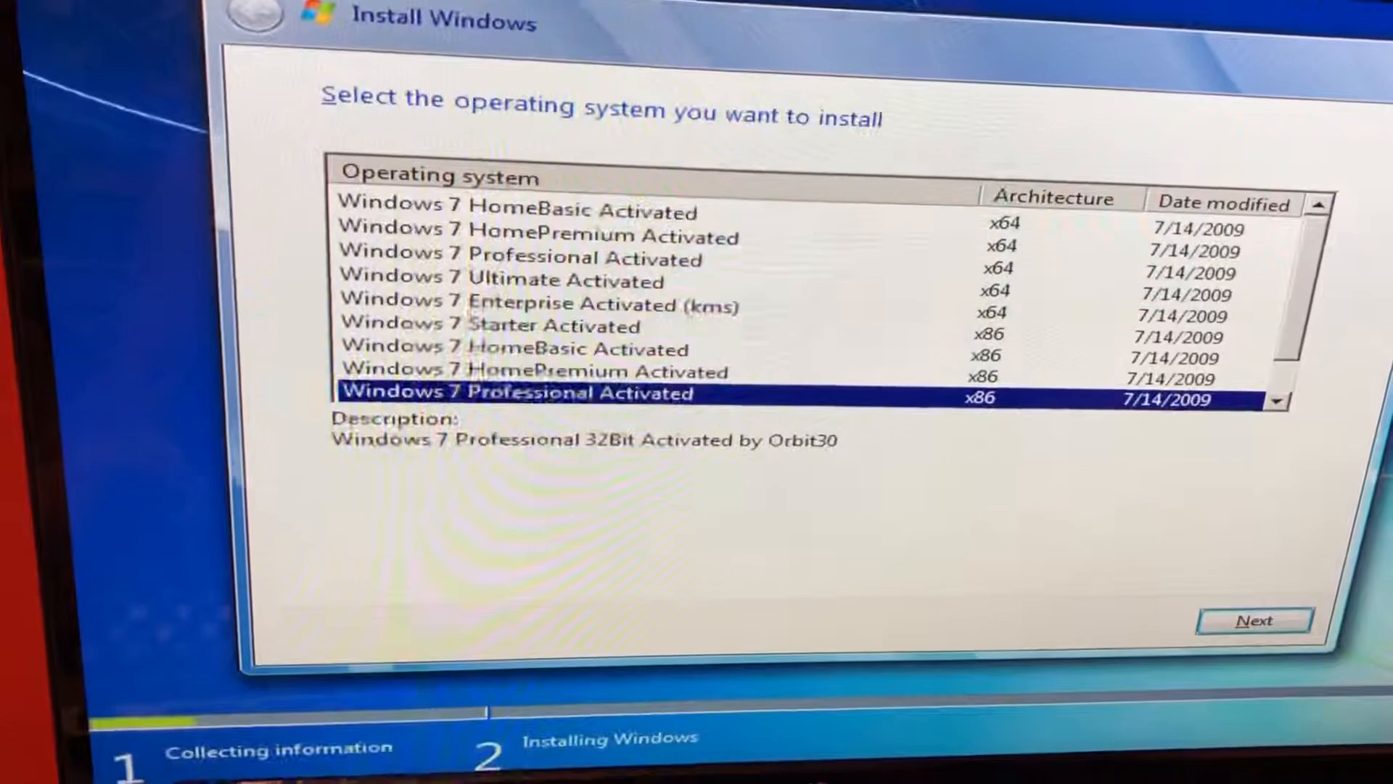
left_click(1254, 621)
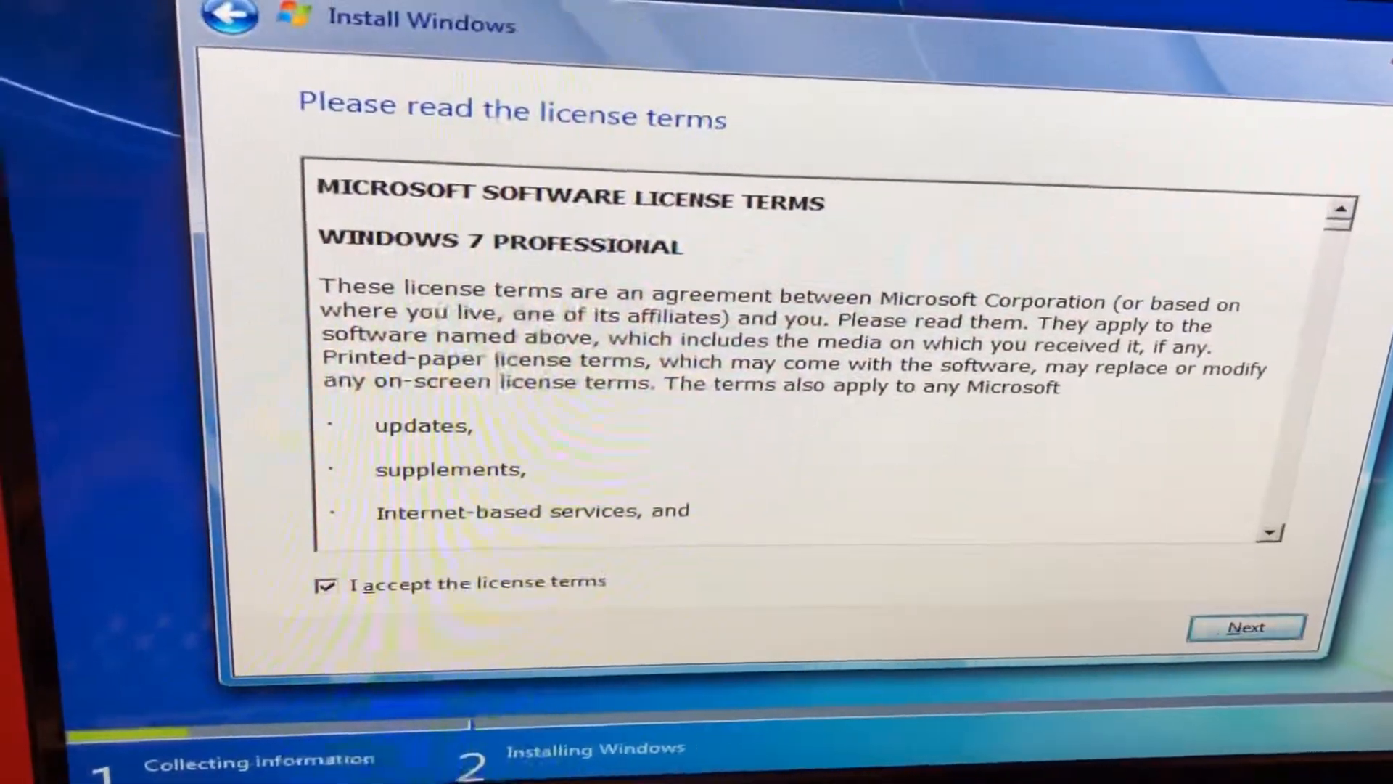
Accept the license and install onto Disk 0's 111.8 GB unallocated space
left_click(1247, 626)
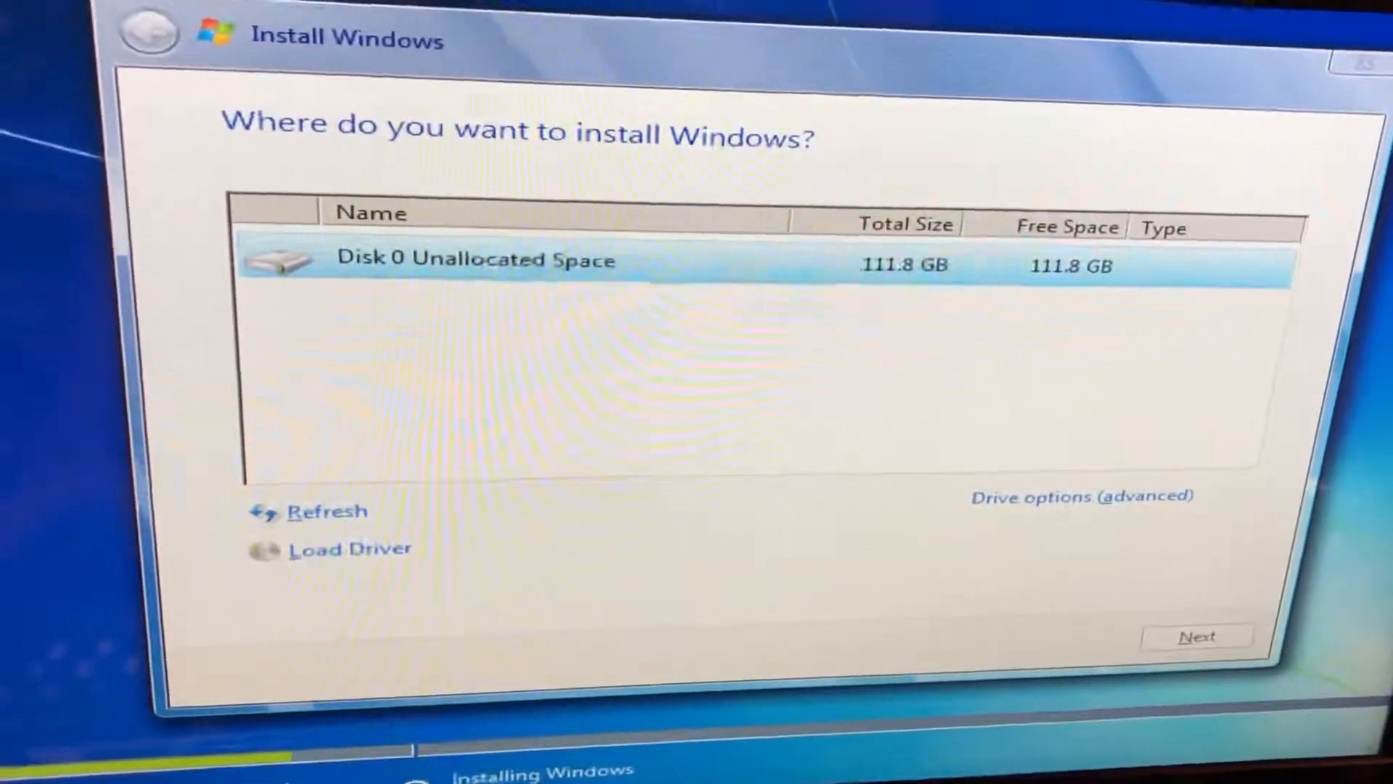
left_click(1197, 636)
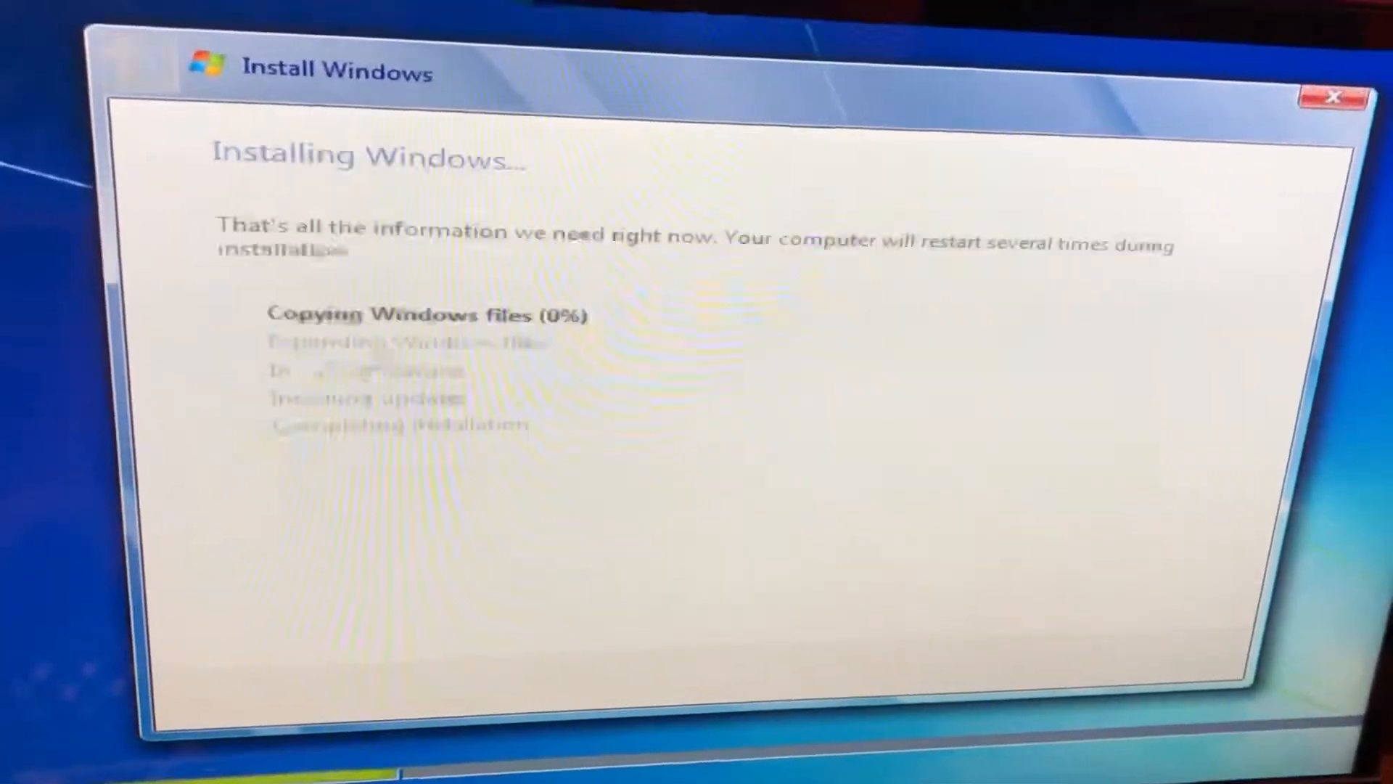